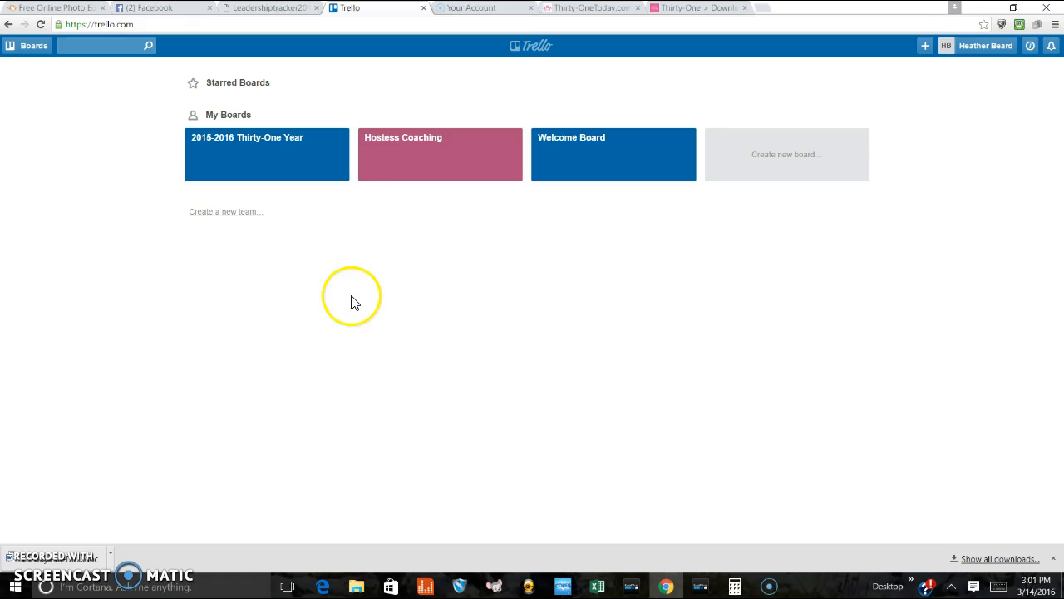
pyautogui.moveTo(455, 182)
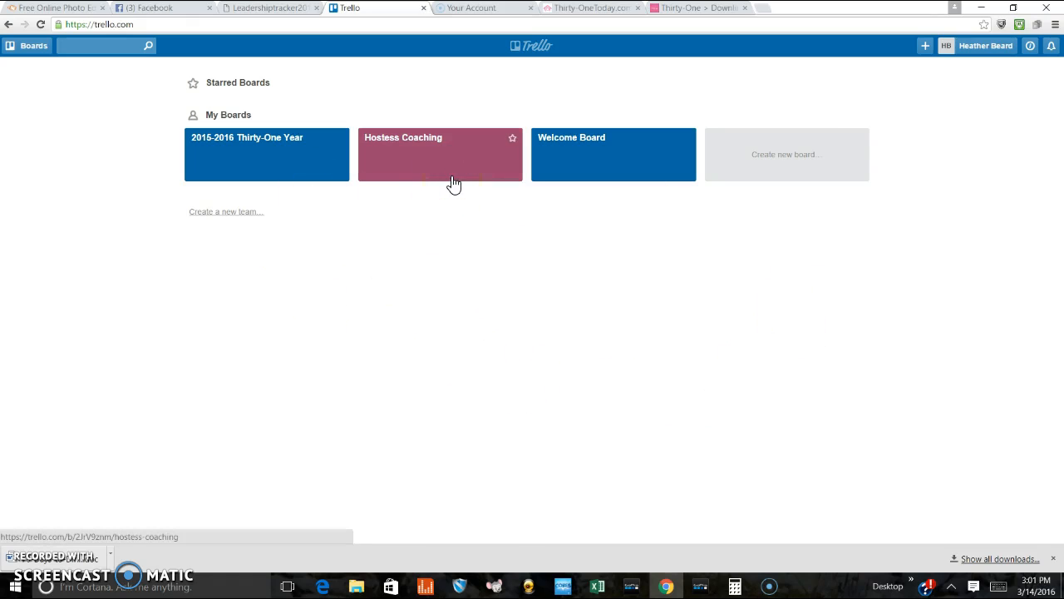
# Step: Open the Hostess Coaching board from My Boards on the Trello home page
pyautogui.click(439, 166)
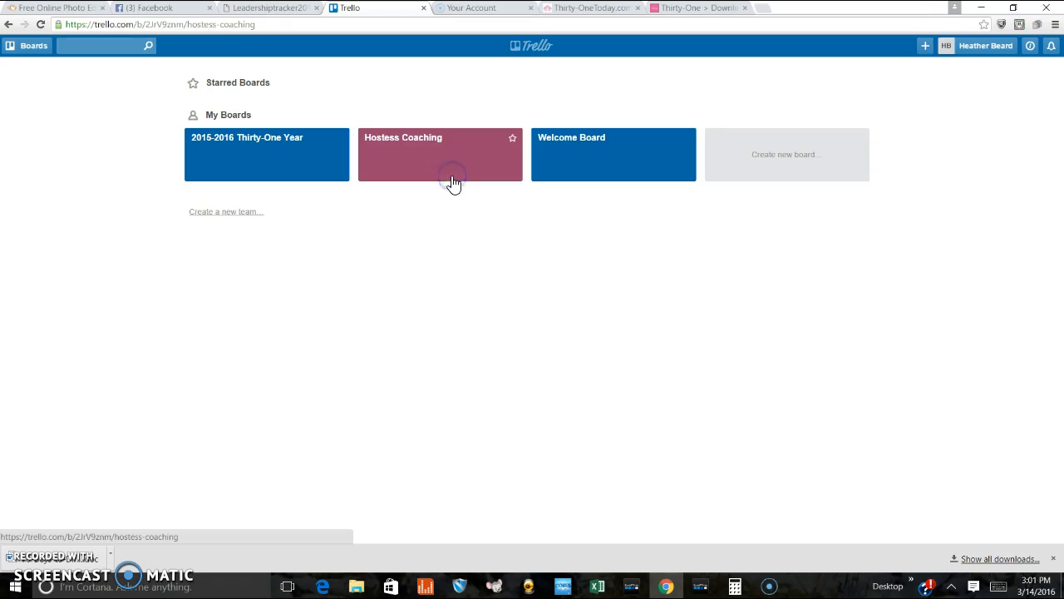
pyautogui.click(439, 153)
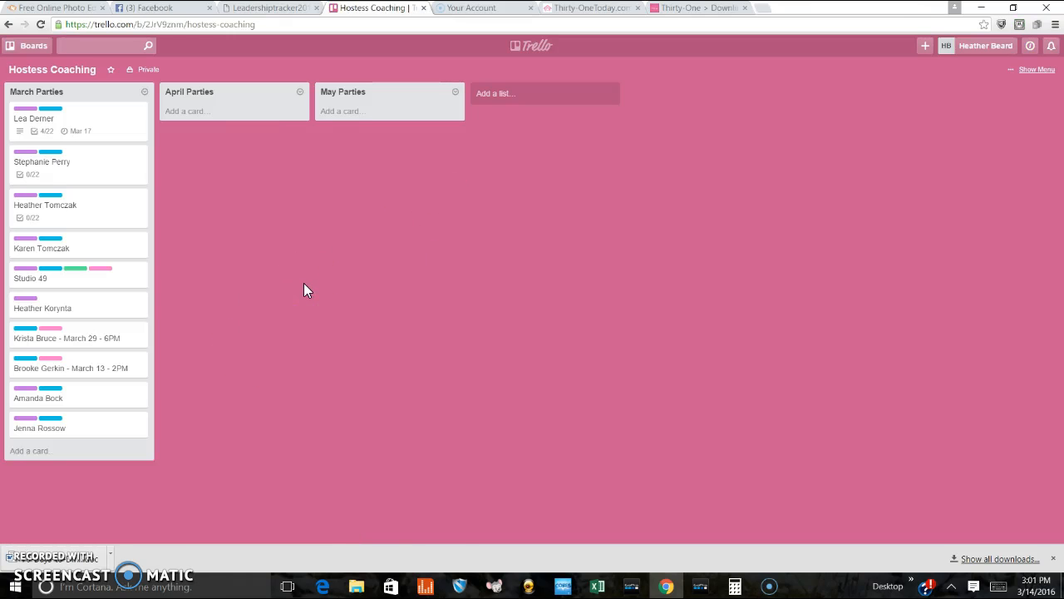
pyautogui.moveTo(146, 142)
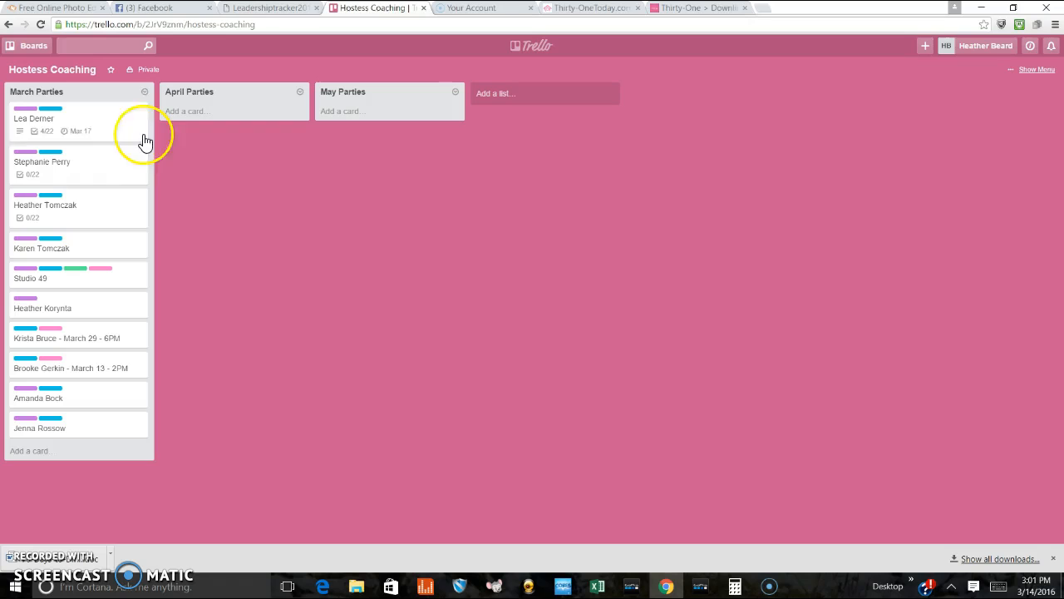
pyautogui.click(33, 118)
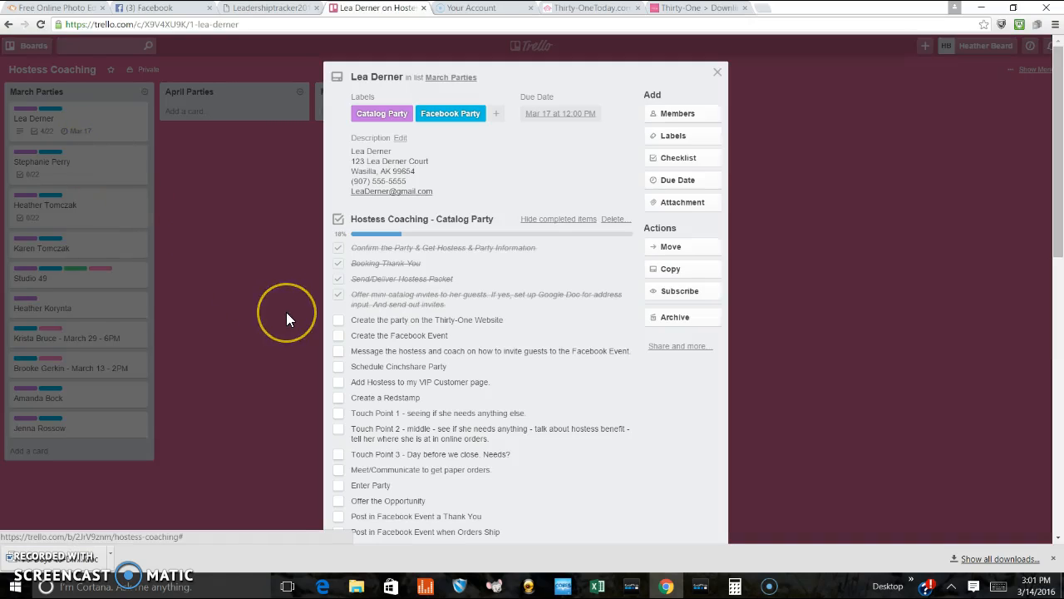
pyautogui.moveTo(582, 330)
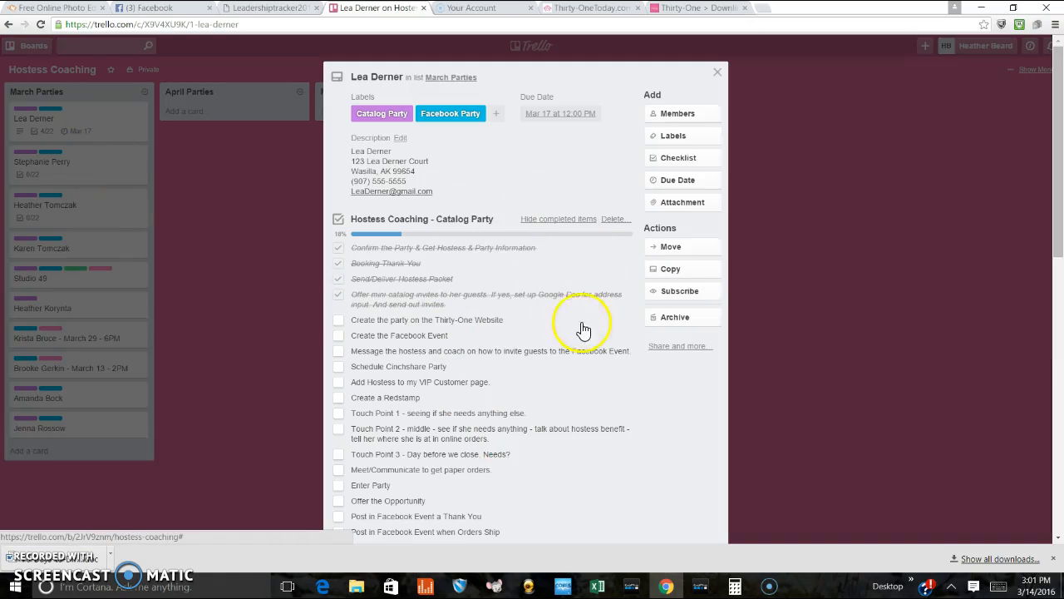
pyautogui.moveTo(495, 441)
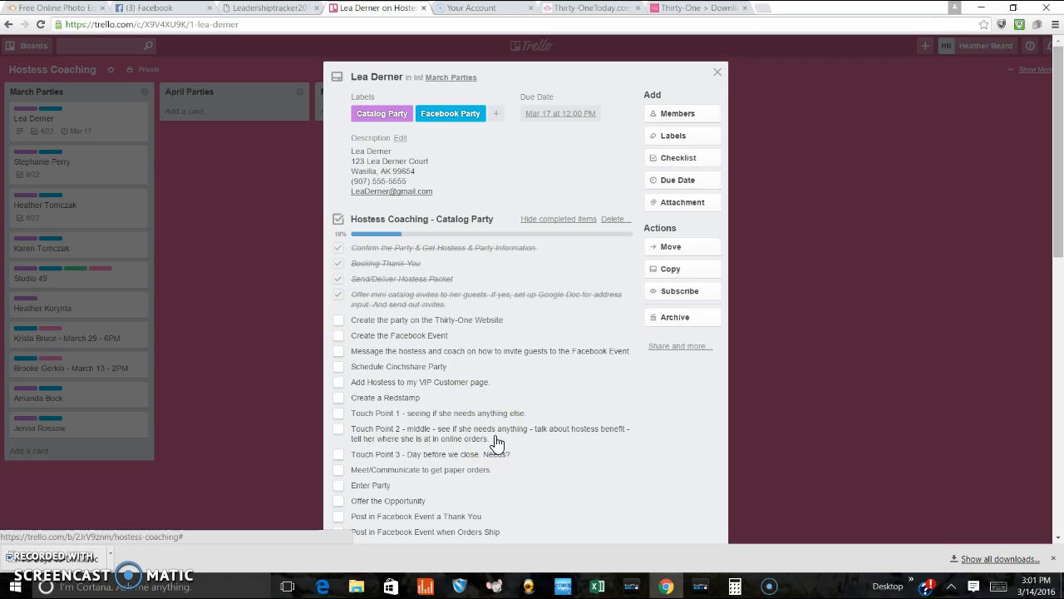
pyautogui.moveTo(509, 326)
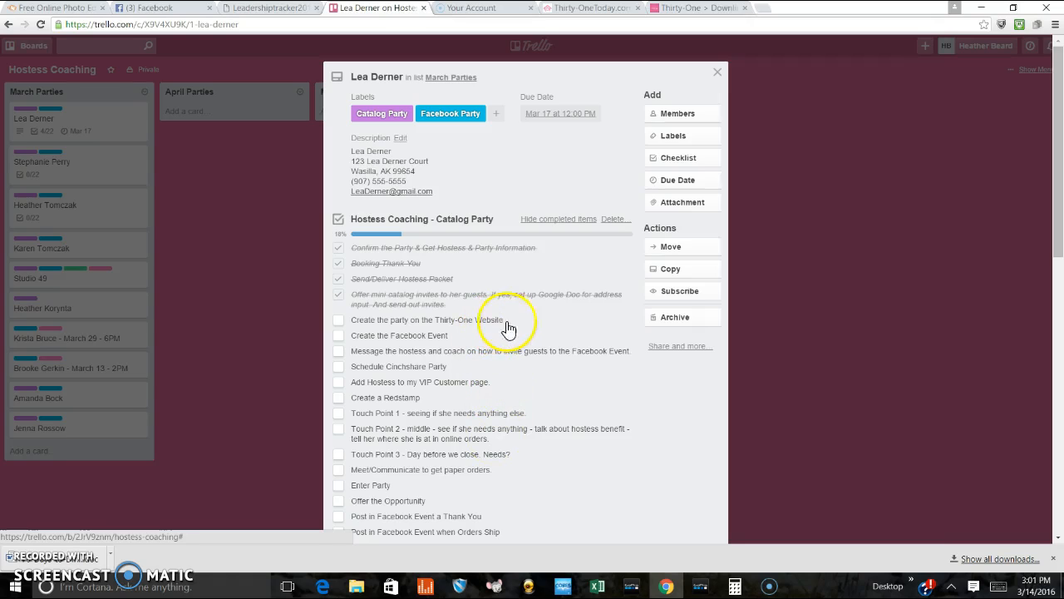
pyautogui.moveTo(409, 368)
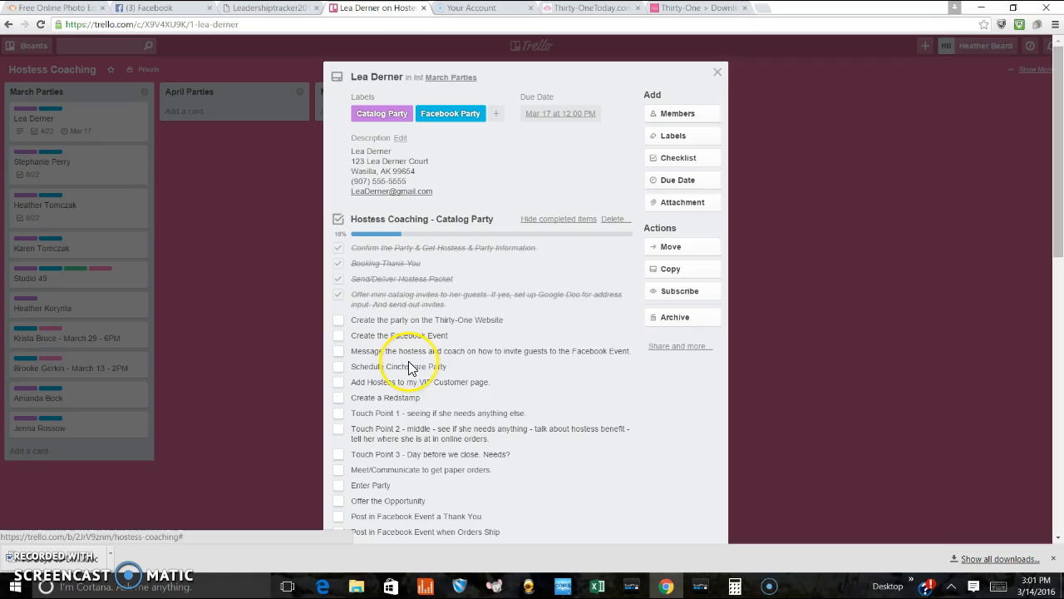
pyautogui.moveTo(466, 406)
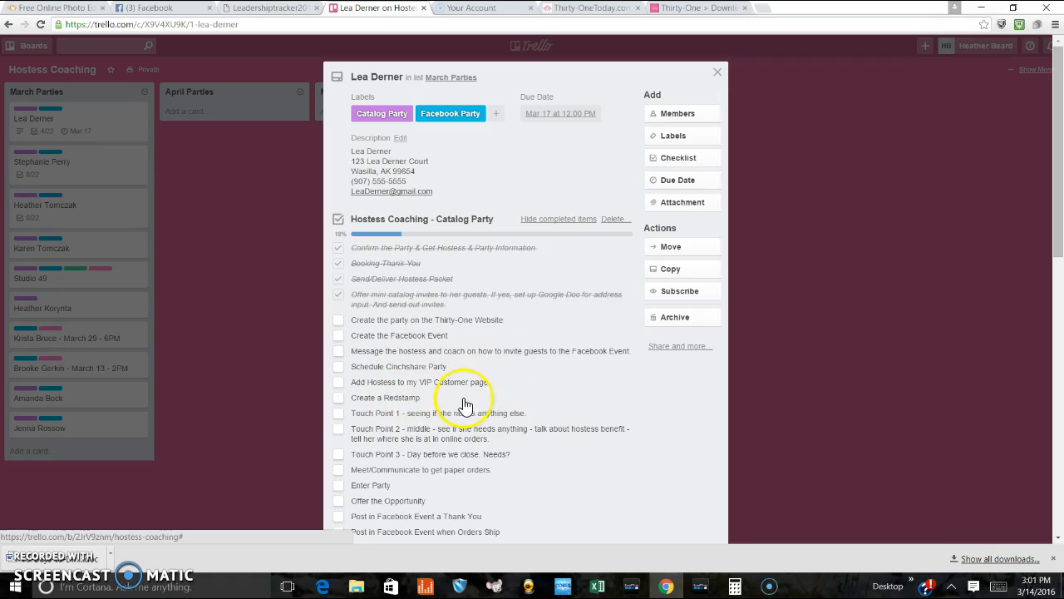
pyautogui.moveTo(263, 409)
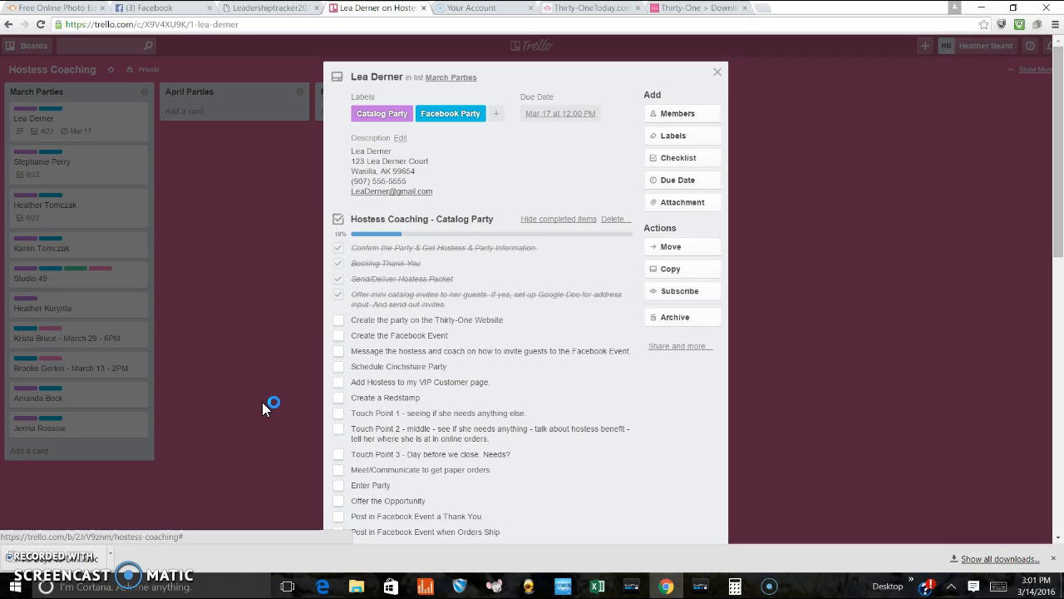
pyautogui.moveTo(265, 410)
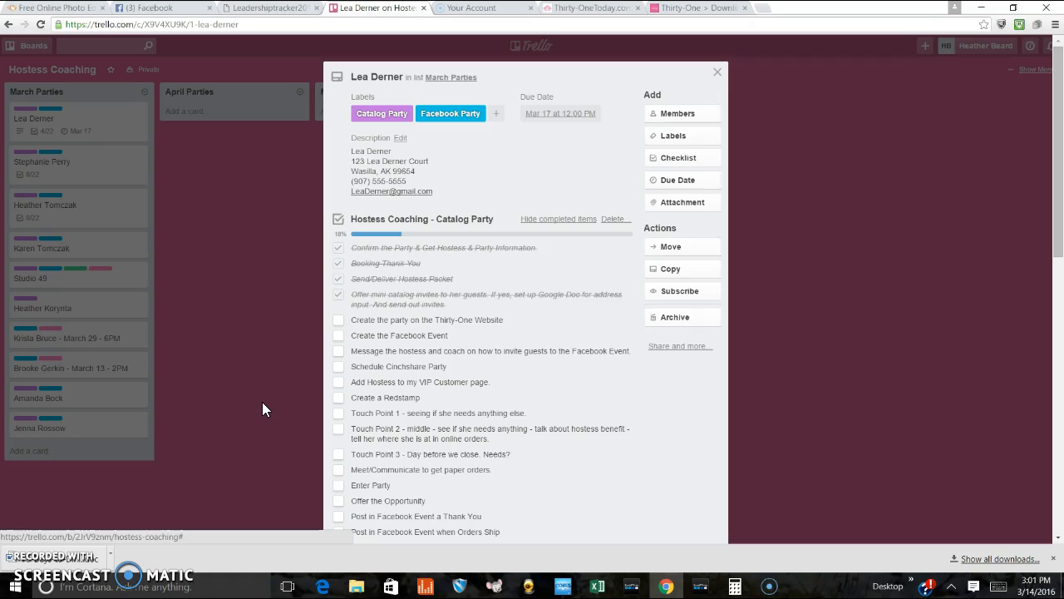
pyautogui.click(677, 180)
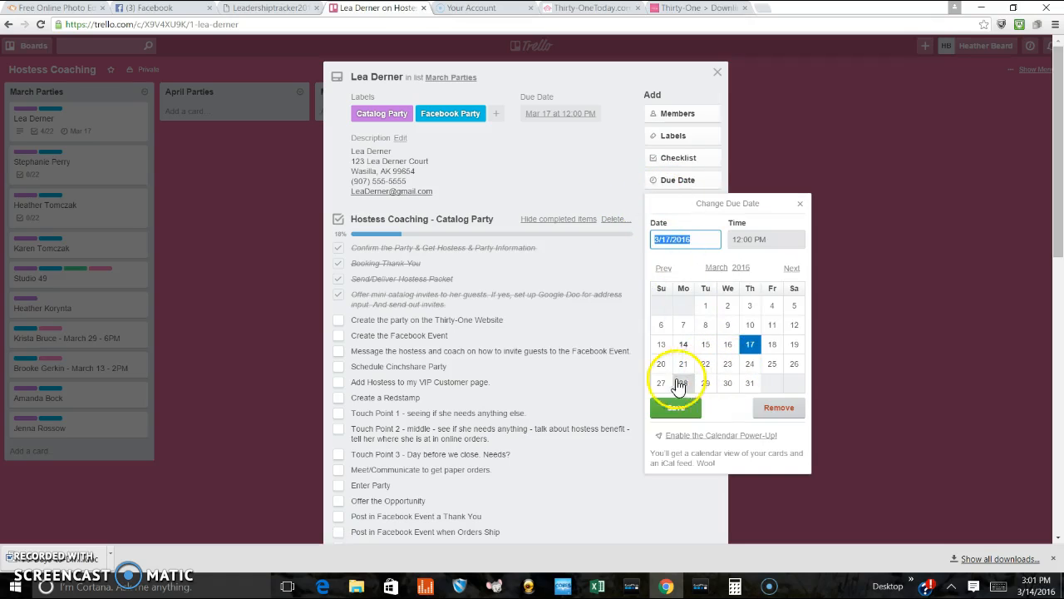
pyautogui.moveTo(406, 449)
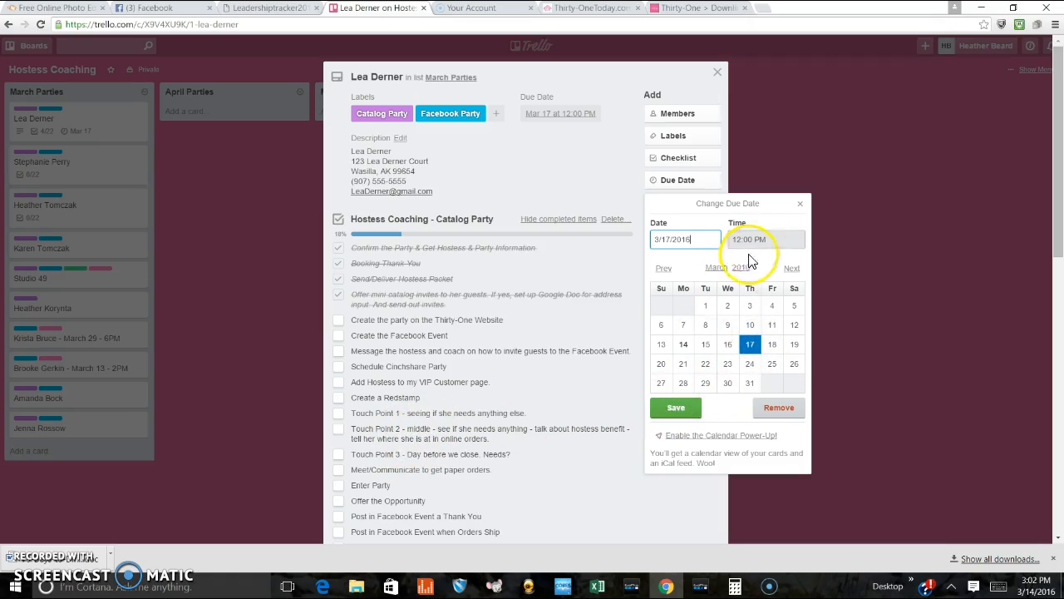
pyautogui.click(676, 407)
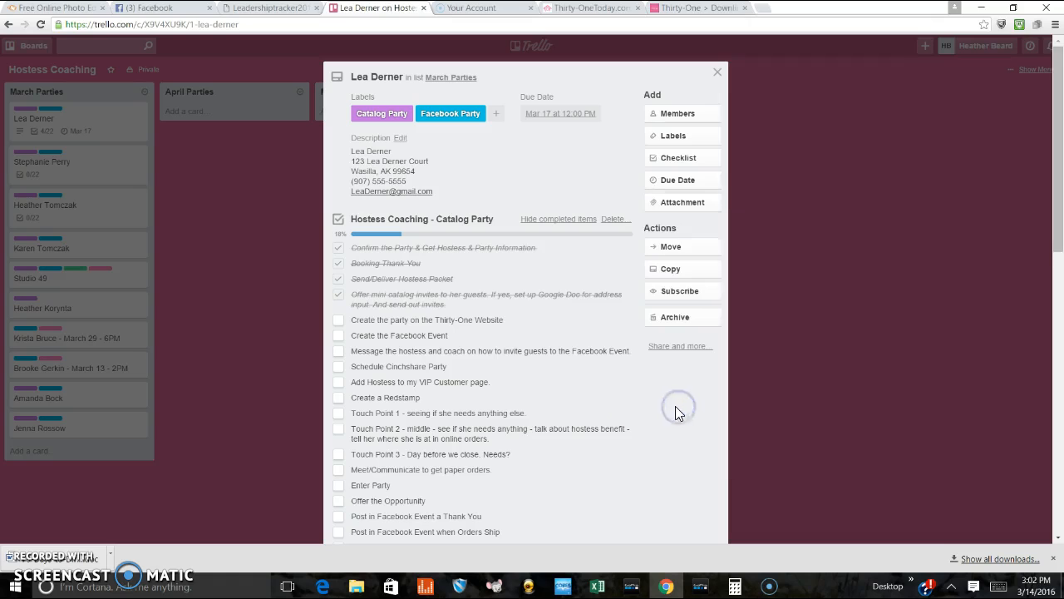
pyautogui.moveTo(532, 206)
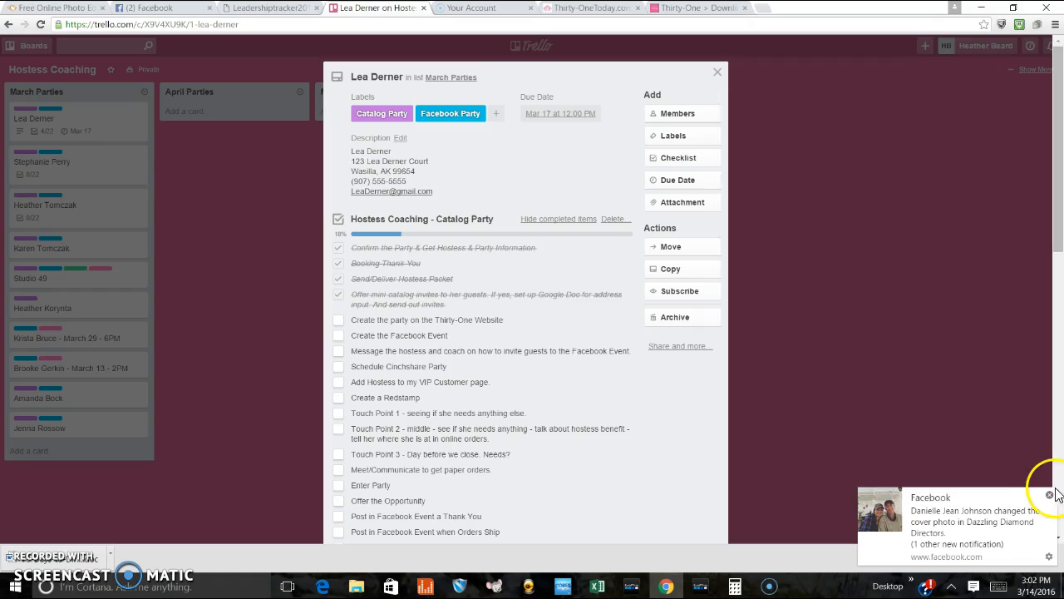
pyautogui.click(1049, 496)
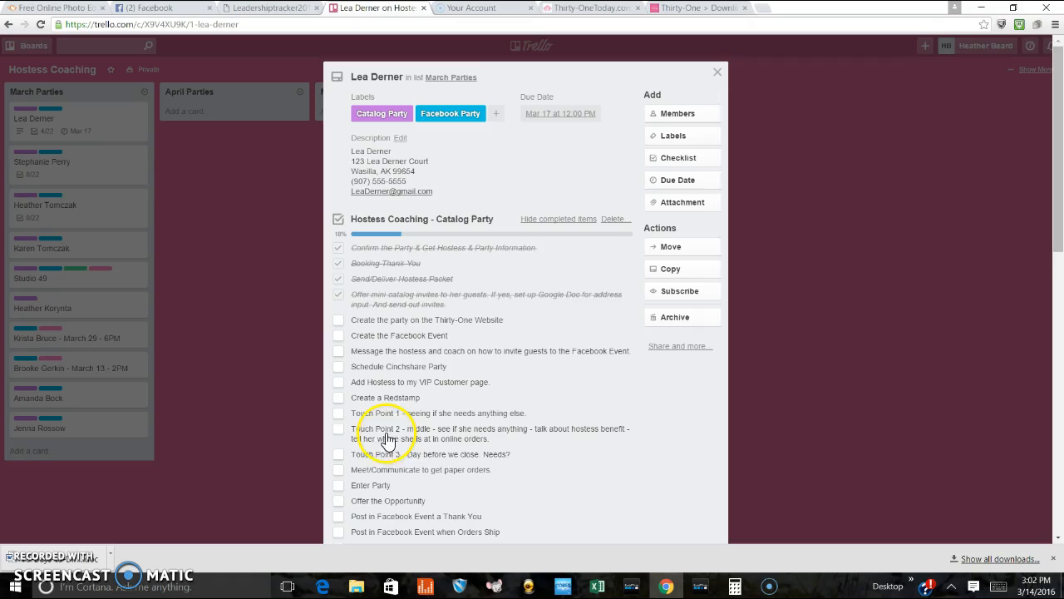
pyautogui.moveTo(612, 505)
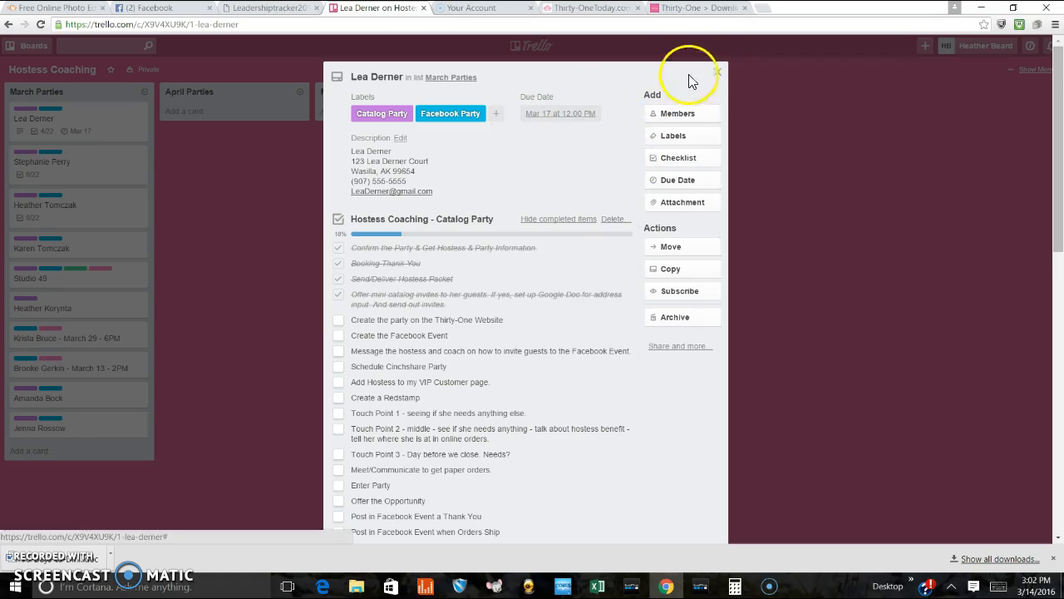
# Step: Return to the board and add a new list named Due Dates
pyautogui.click(719, 73)
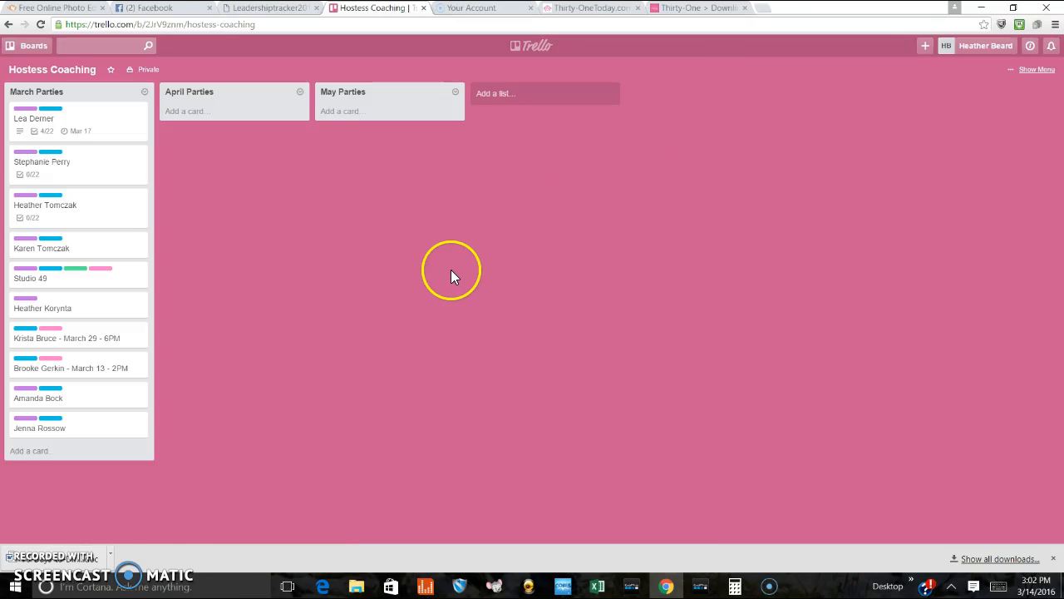
pyautogui.moveTo(291, 183)
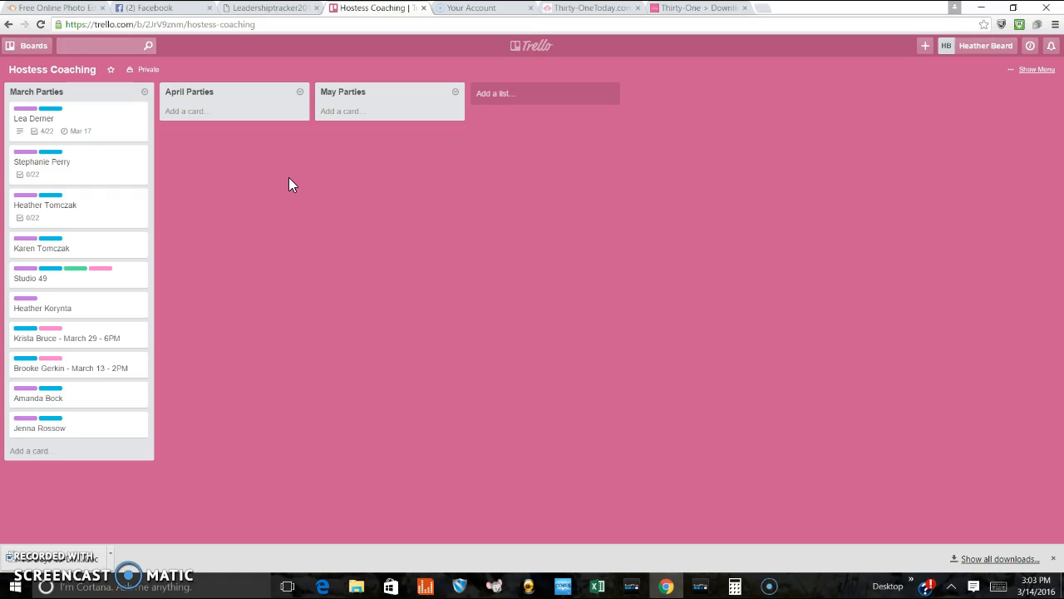
pyautogui.moveTo(499, 78)
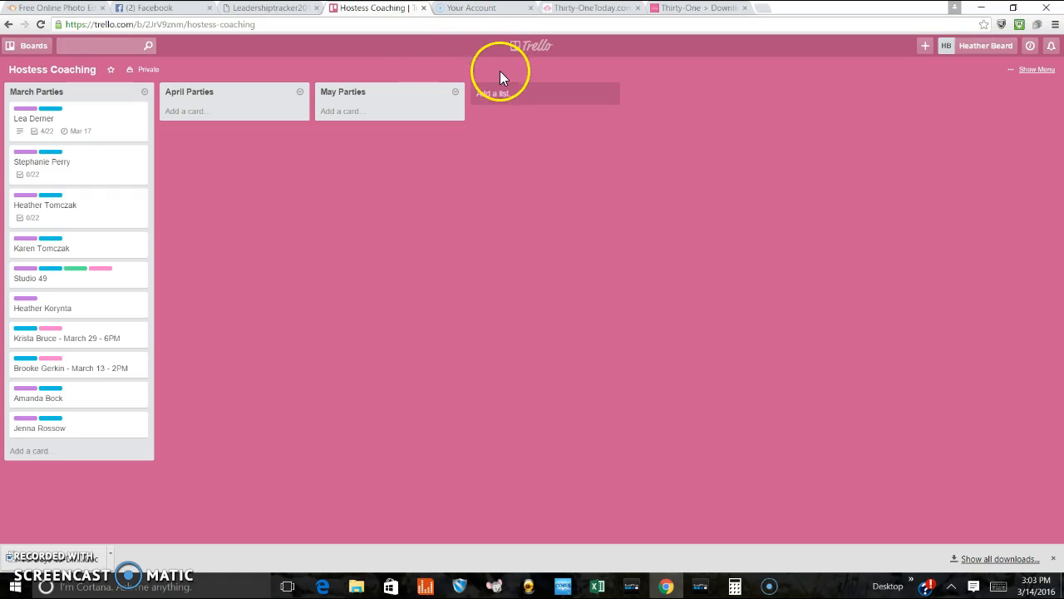
pyautogui.click(496, 93)
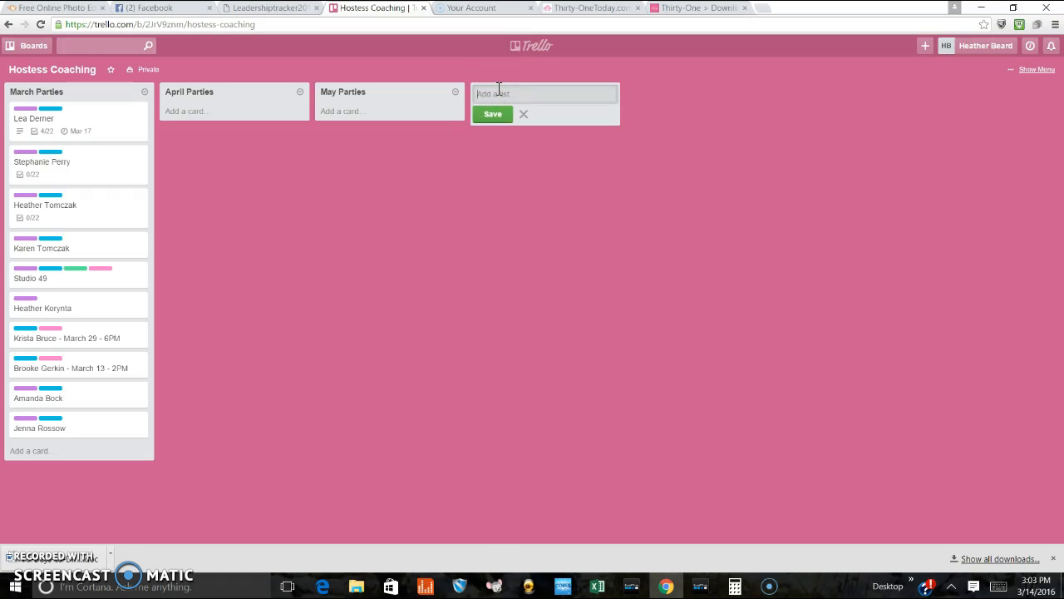
pyautogui.write('Due')
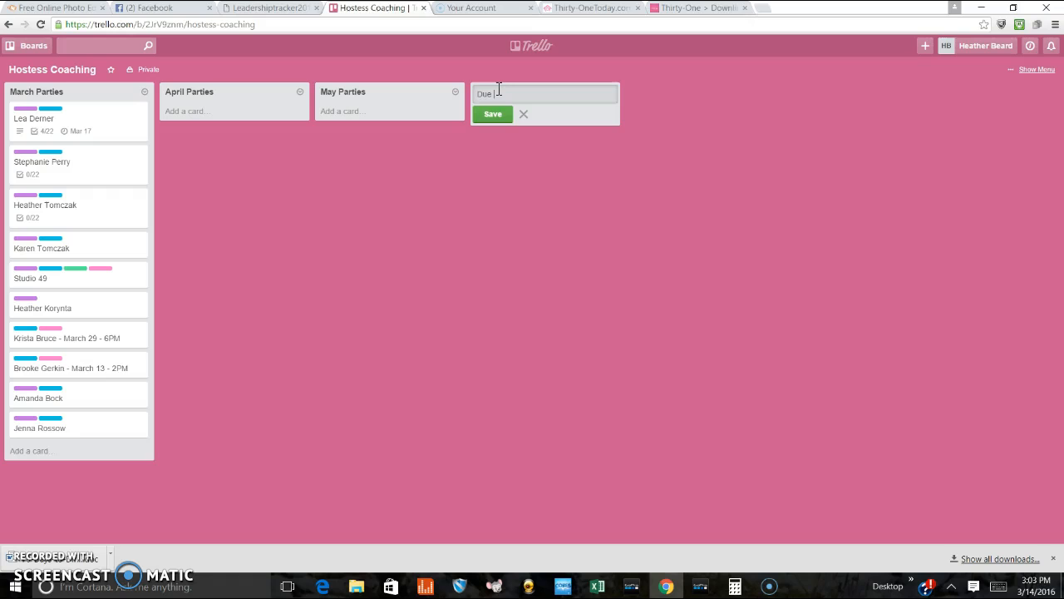
pyautogui.click(493, 113)
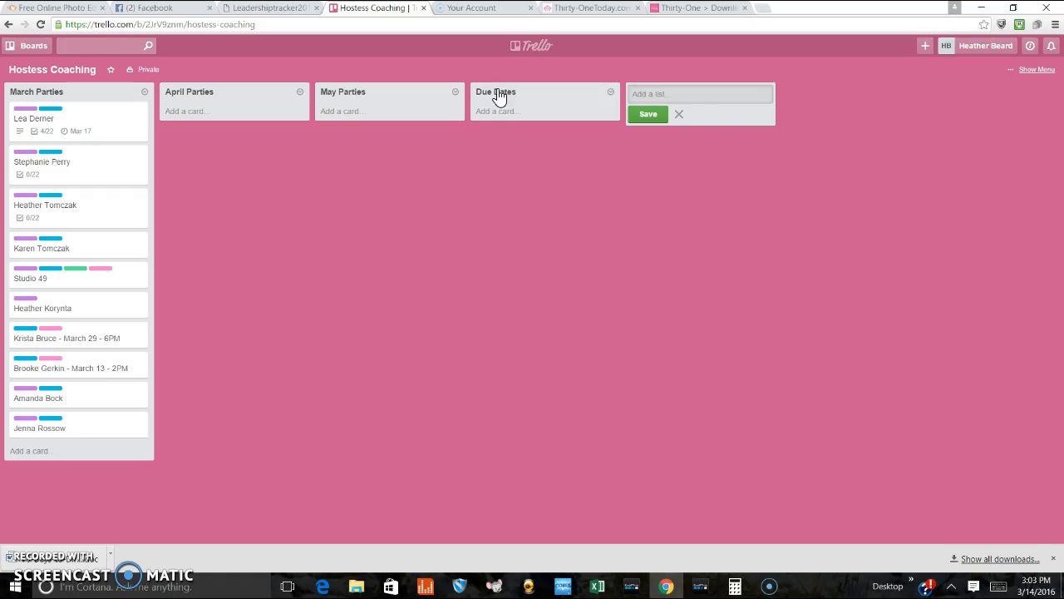
# Step: Add a card named Touchpoint 1 to the Due Dates list
pyautogui.click(497, 110)
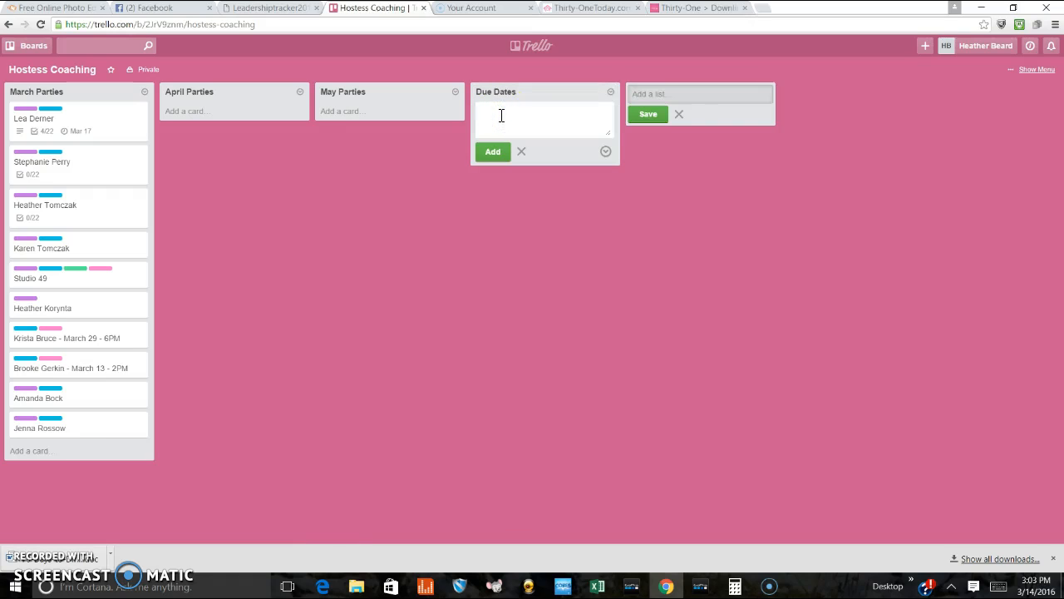
pyautogui.write('Touchpoi')
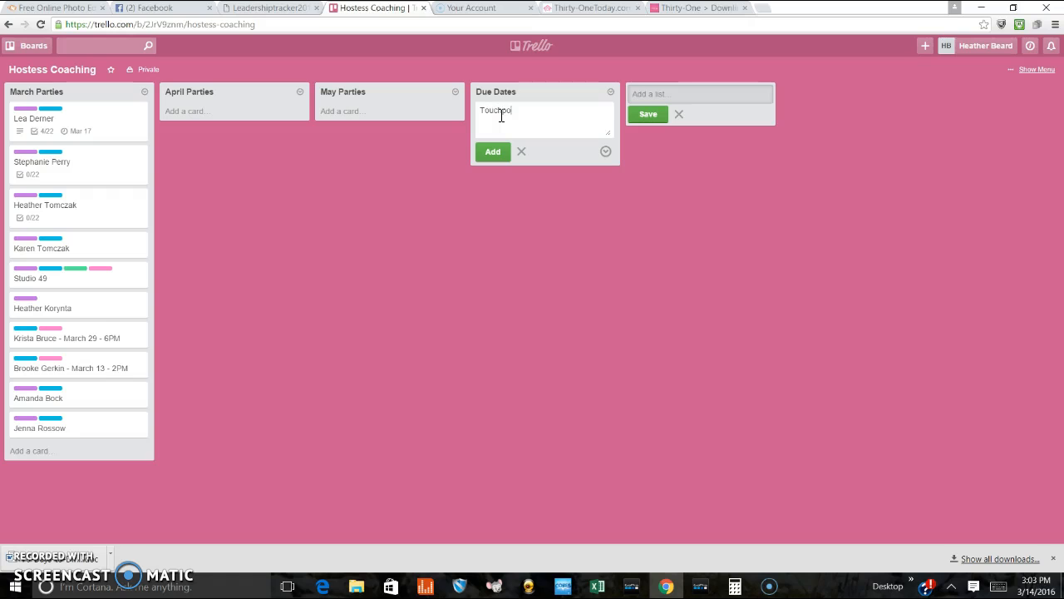
pyautogui.write('nt 1')
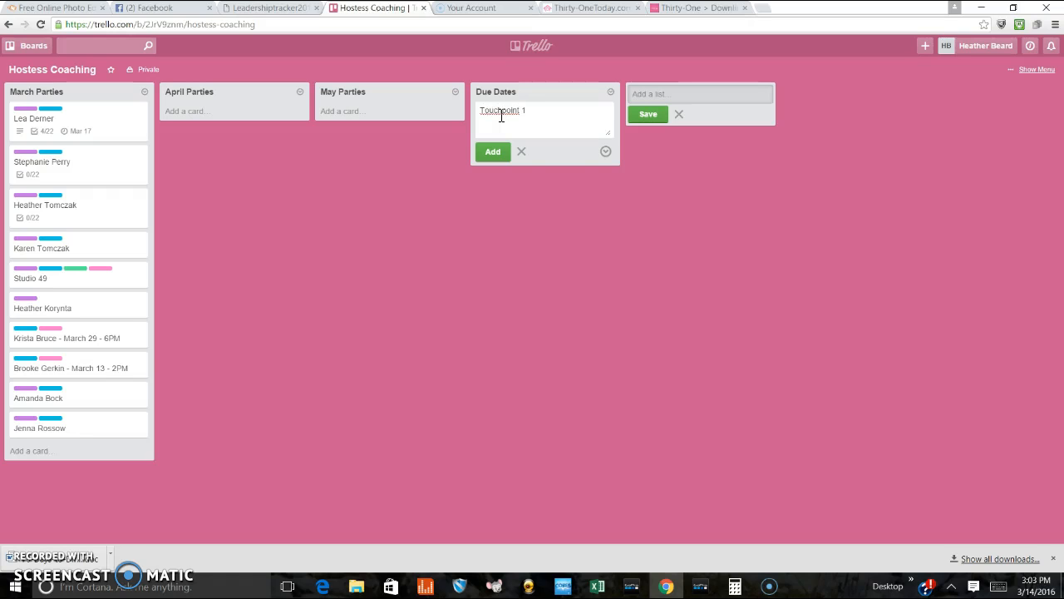
pyautogui.click(492, 151)
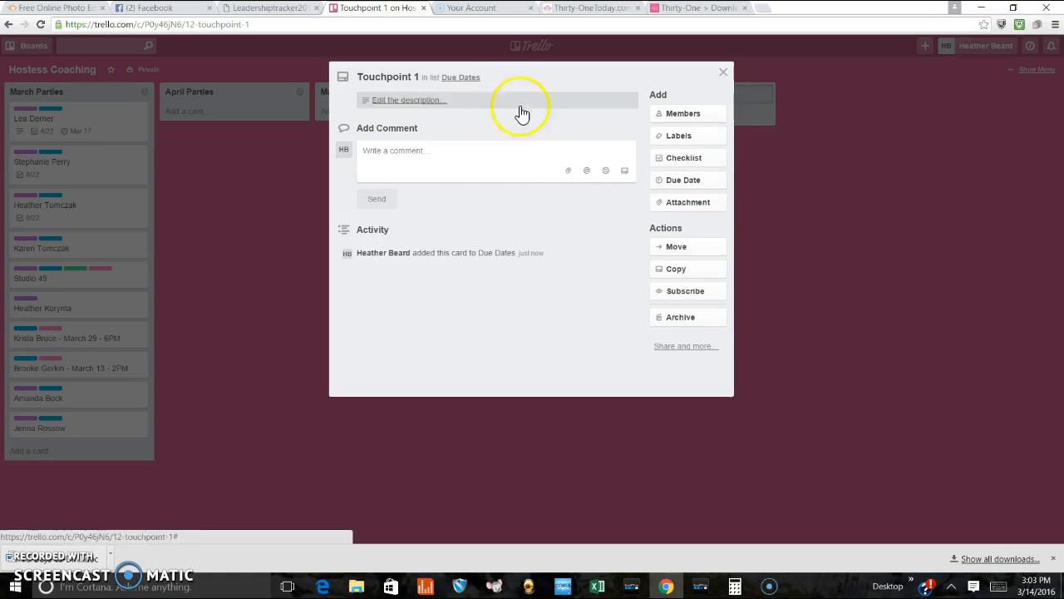
pyautogui.click(721, 71)
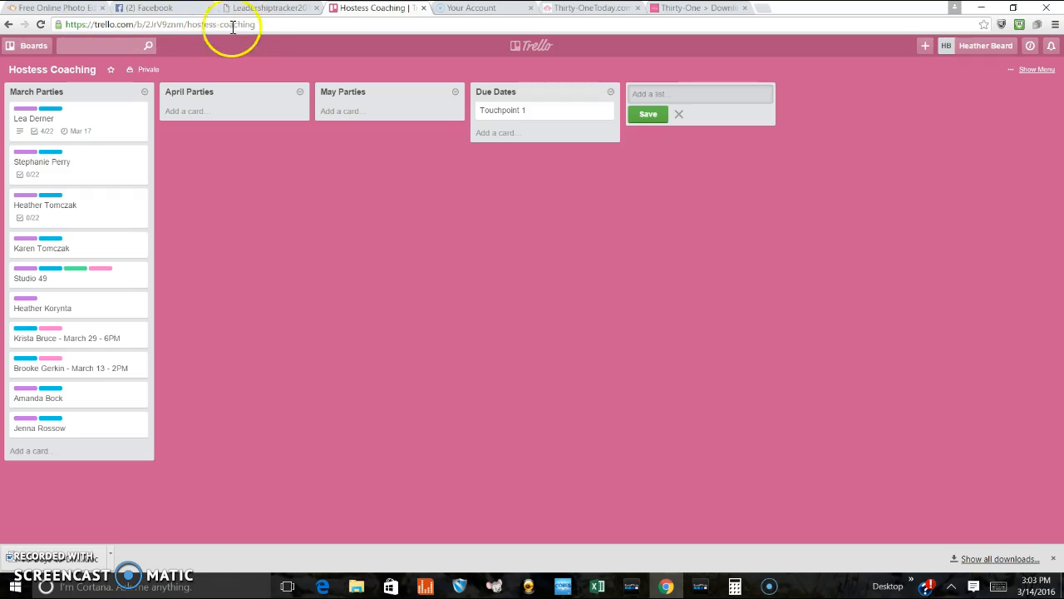
pyautogui.moveTo(636, 412)
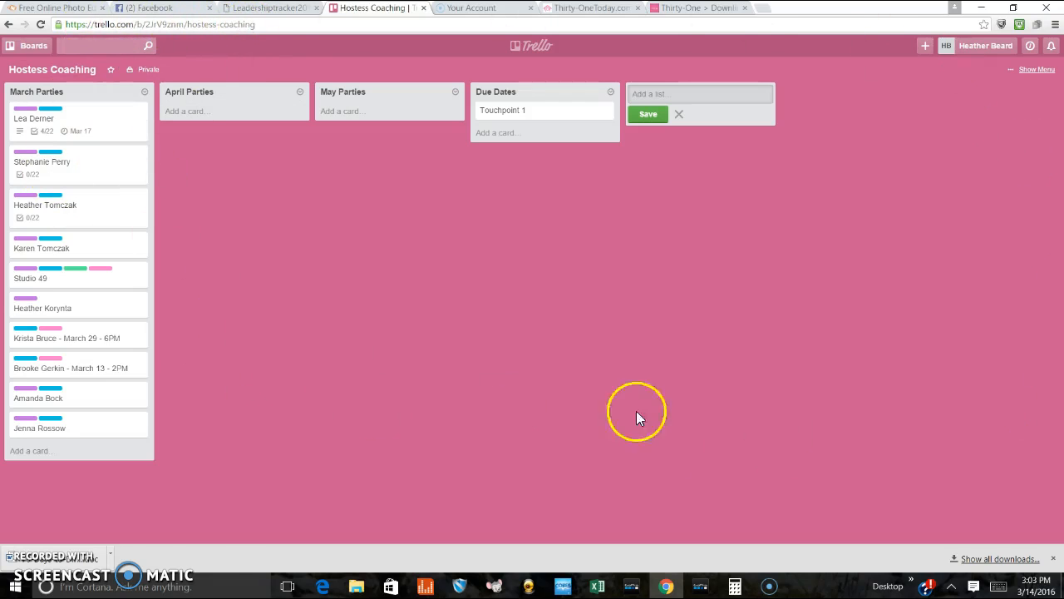
pyautogui.moveTo(656, 463)
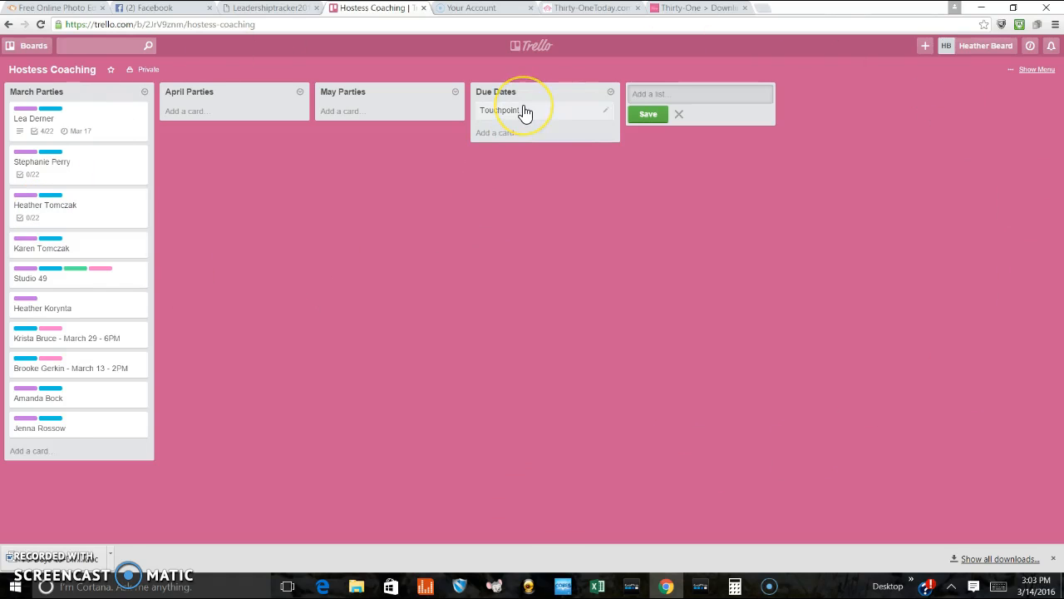
# Step: Give the Touchpoint 1 card a due date of March 17 at 12:00 PM
pyautogui.click(498, 110)
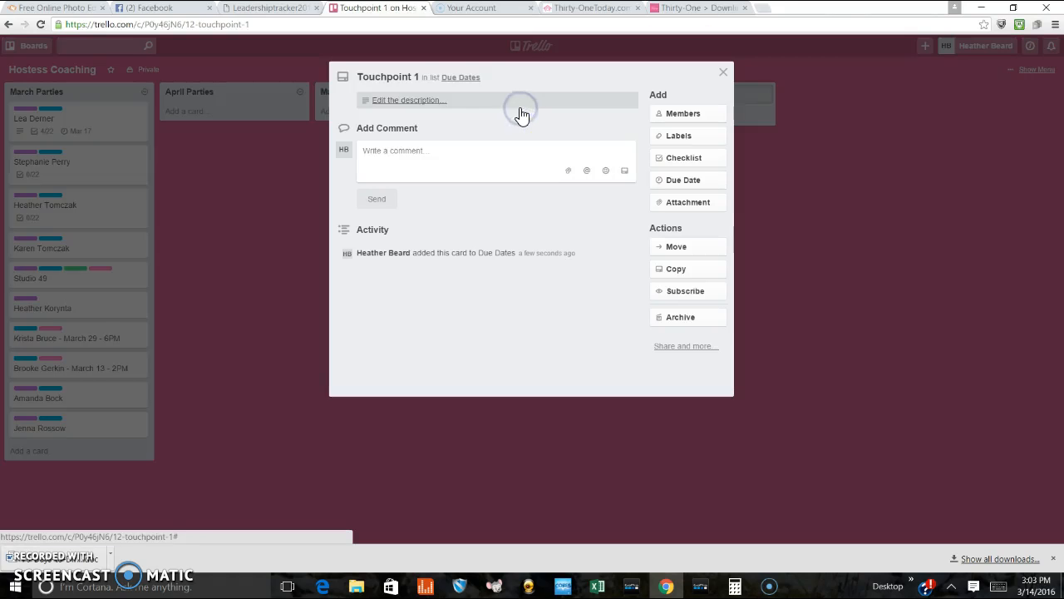
pyautogui.moveTo(225, 25)
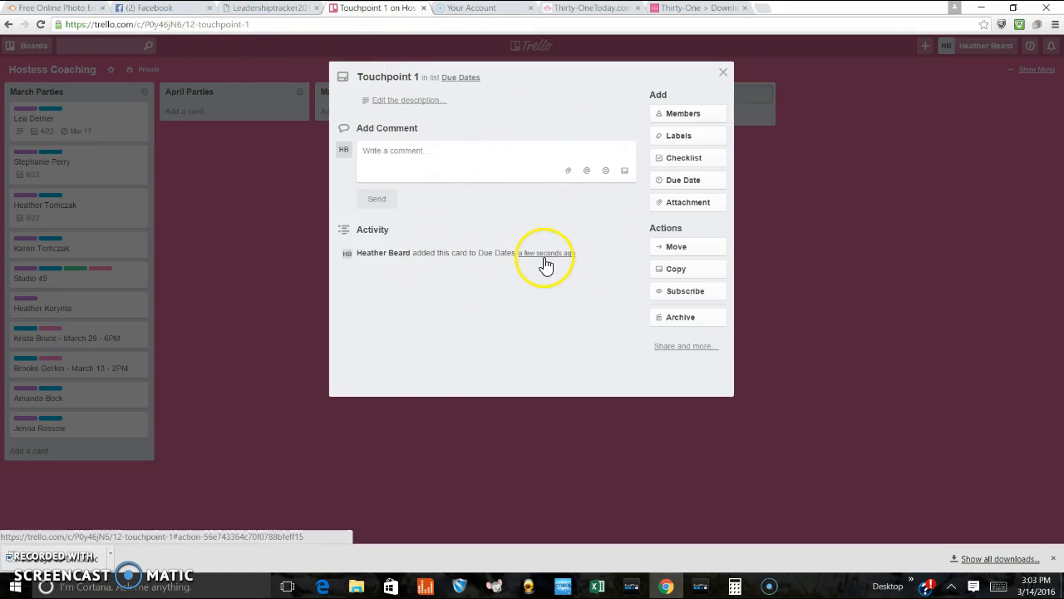
pyautogui.moveTo(683, 179)
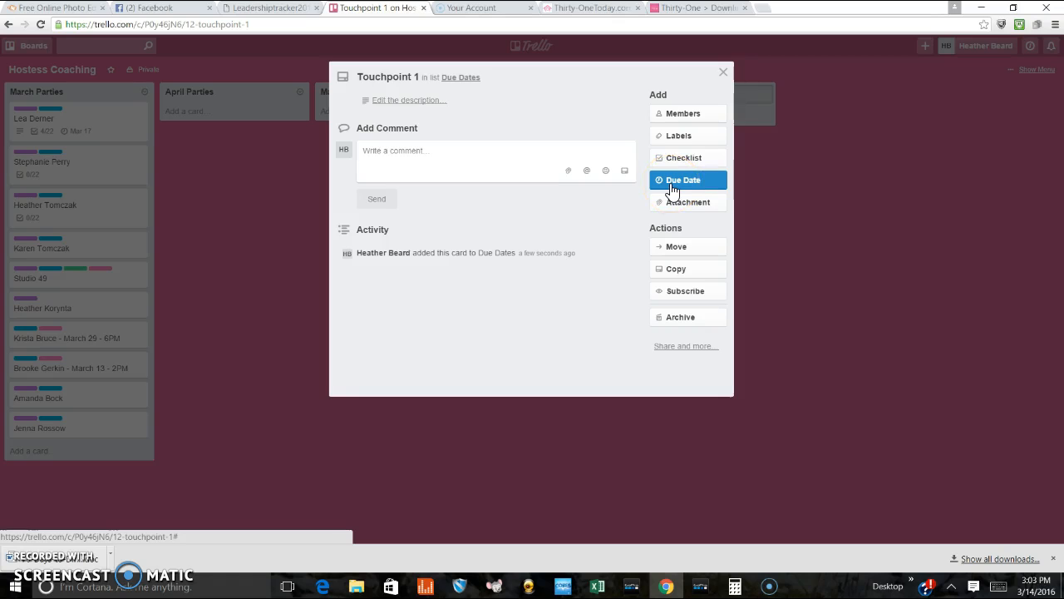
pyautogui.click(683, 179)
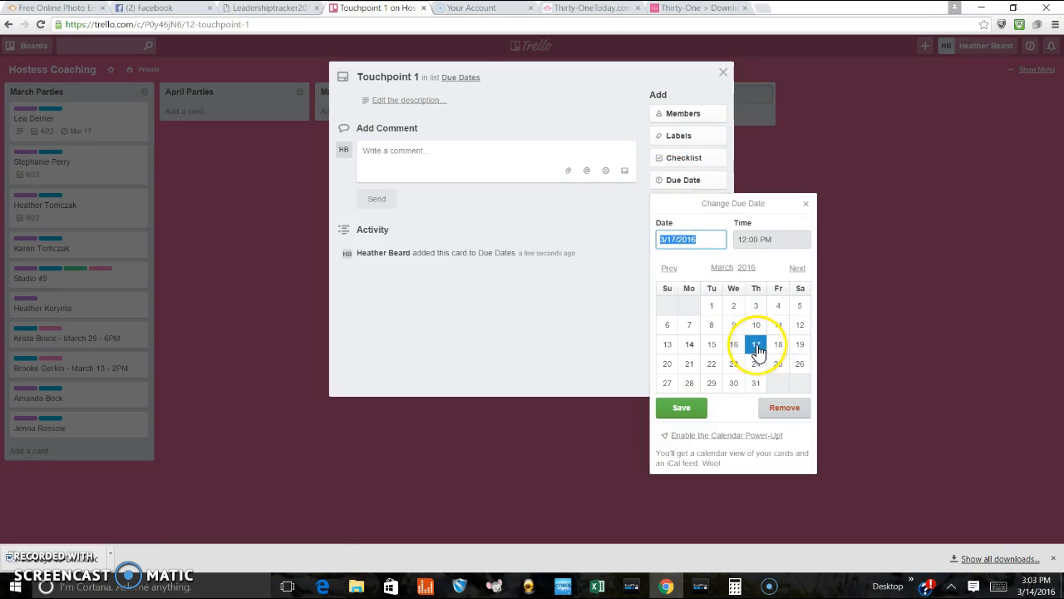
pyautogui.click(682, 405)
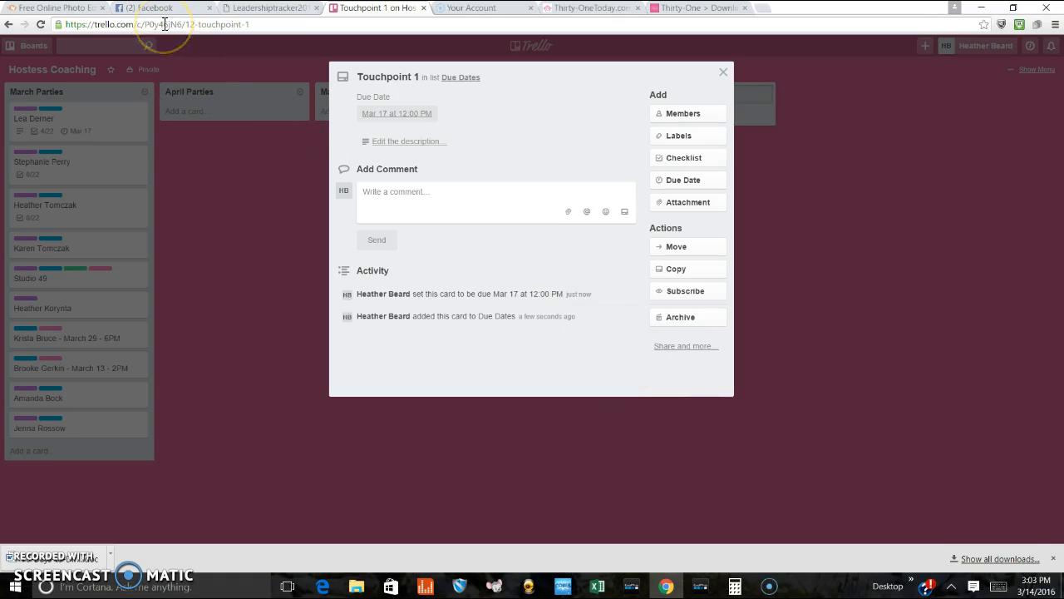
pyautogui.rightClick(166, 25)
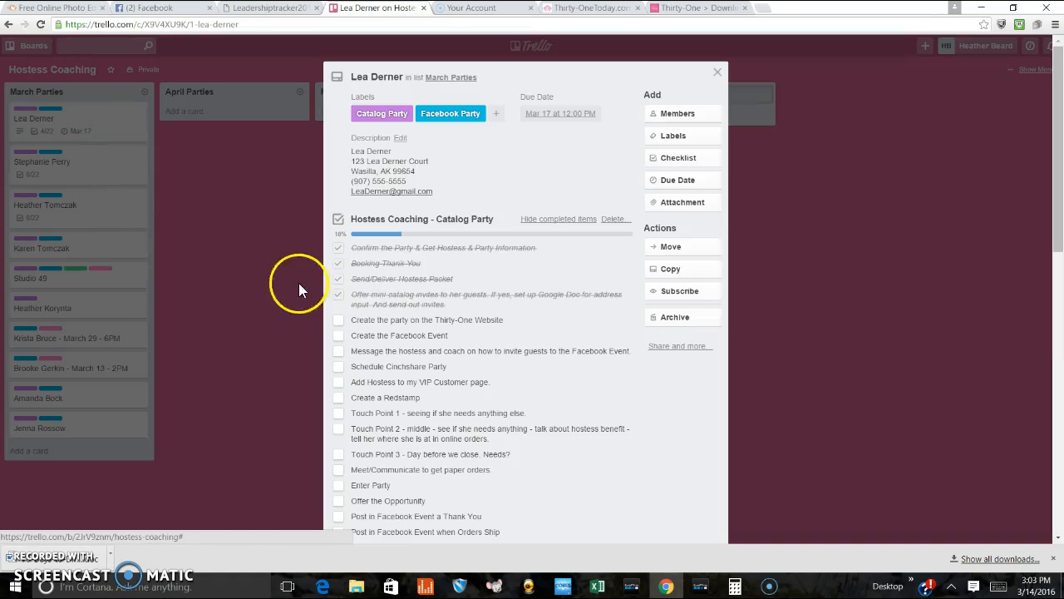
pyautogui.moveTo(413, 440)
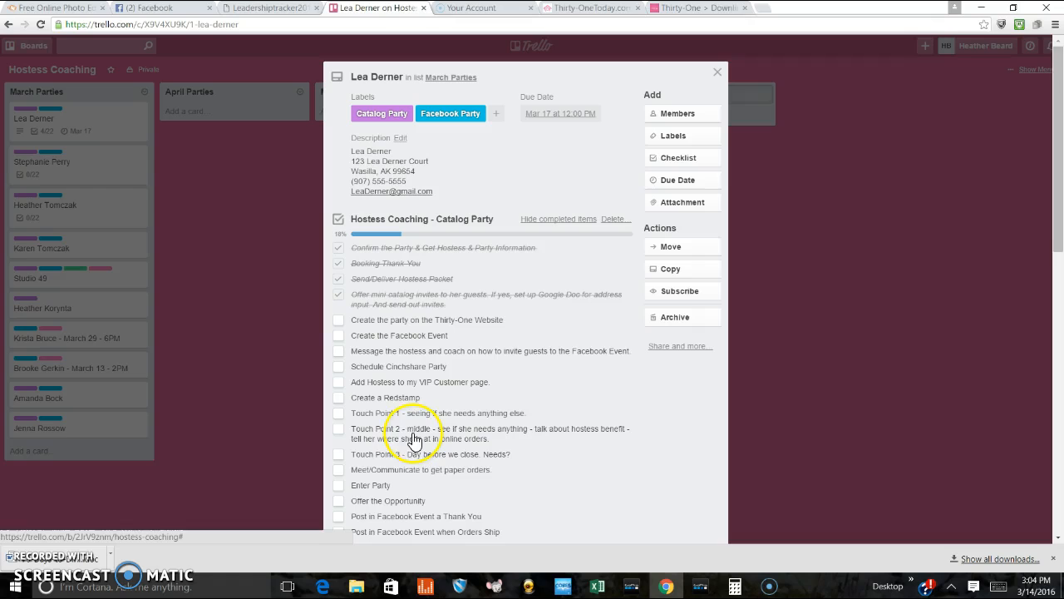
pyautogui.click(441, 414)
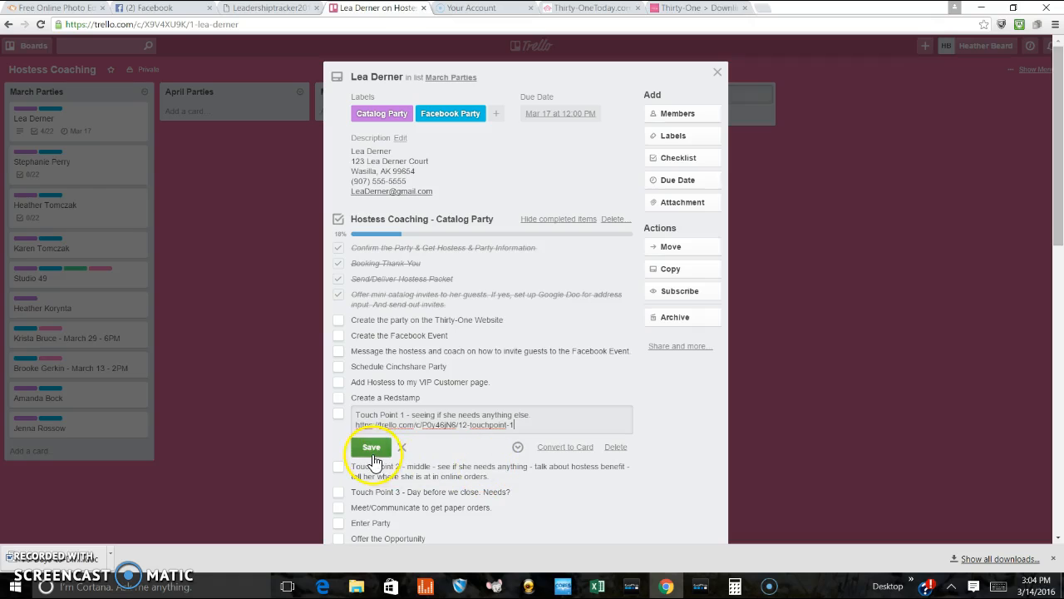
pyautogui.click(370, 446)
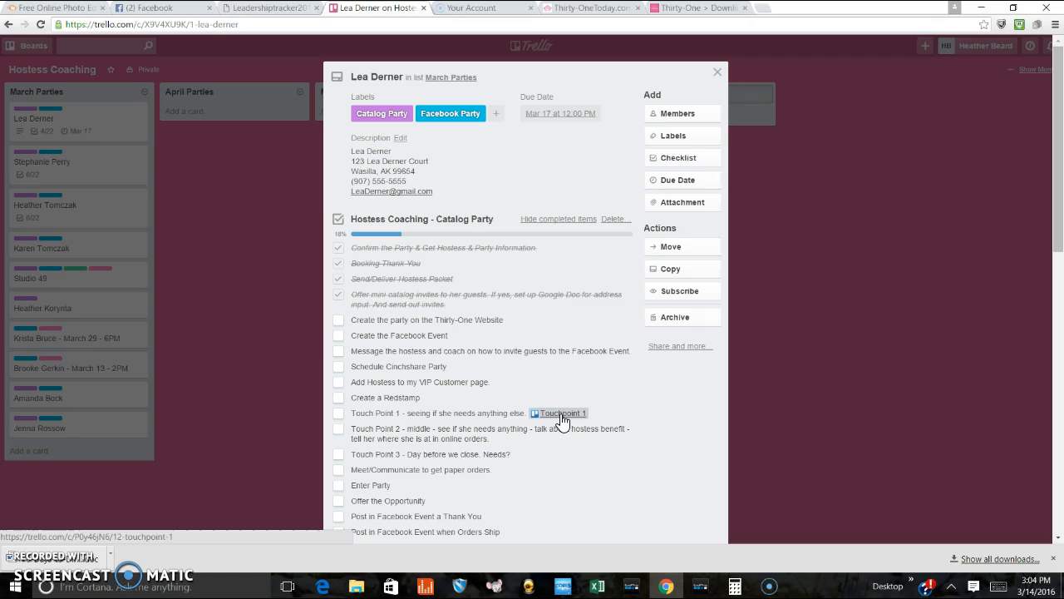
pyautogui.moveTo(712, 73)
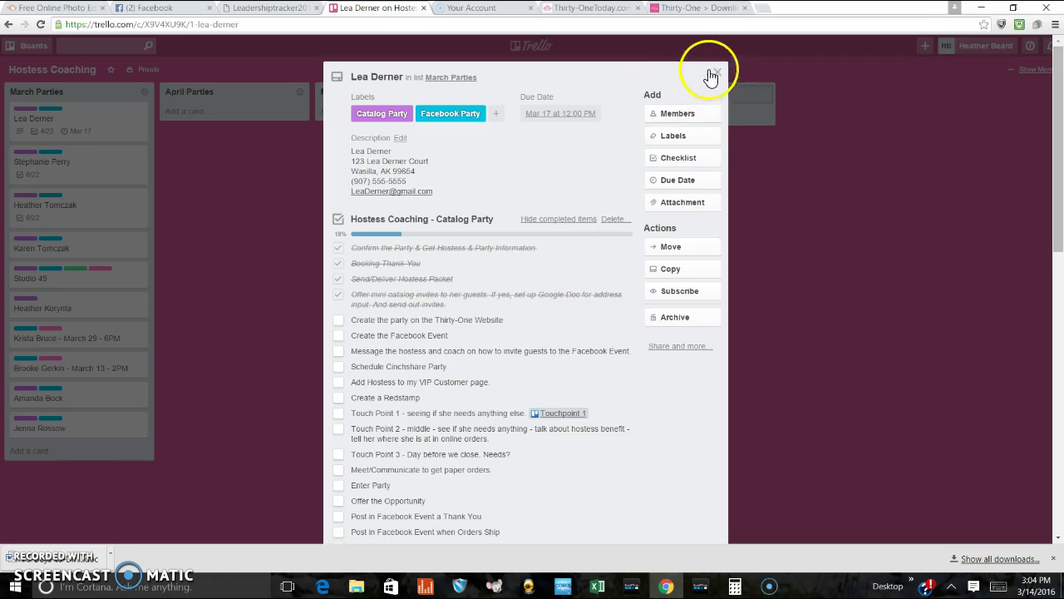
pyautogui.click(716, 71)
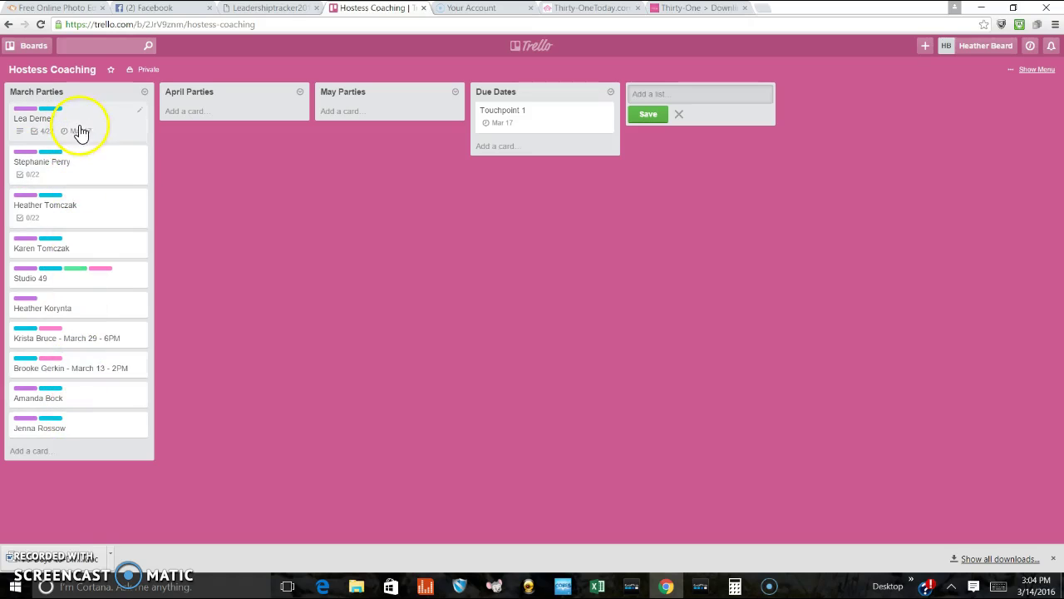
pyautogui.moveTo(70, 451)
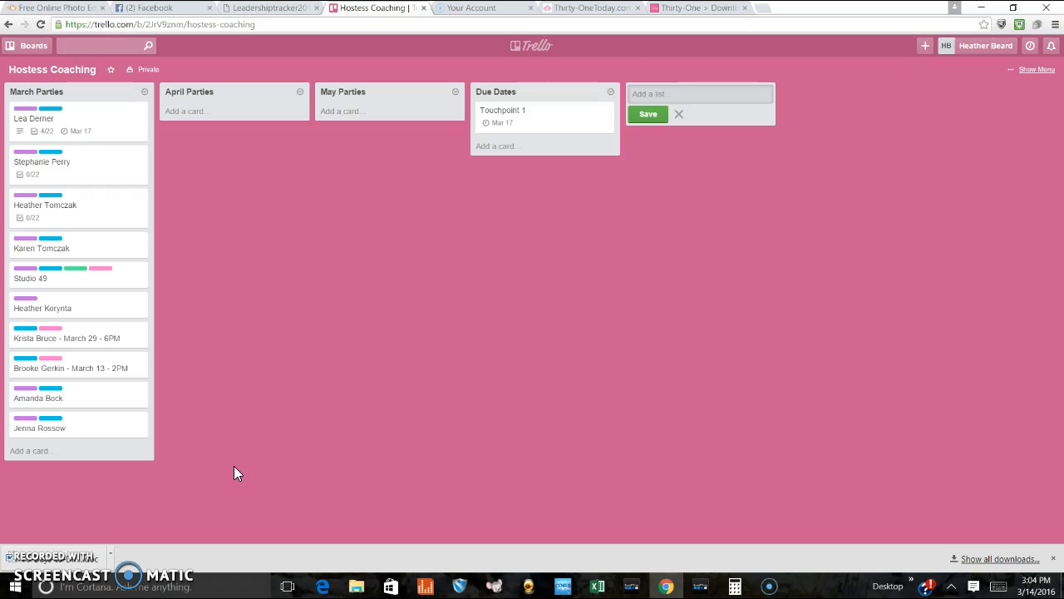
# Step: Archive the Due Dates list from its list actions menu
pyautogui.click(613, 91)
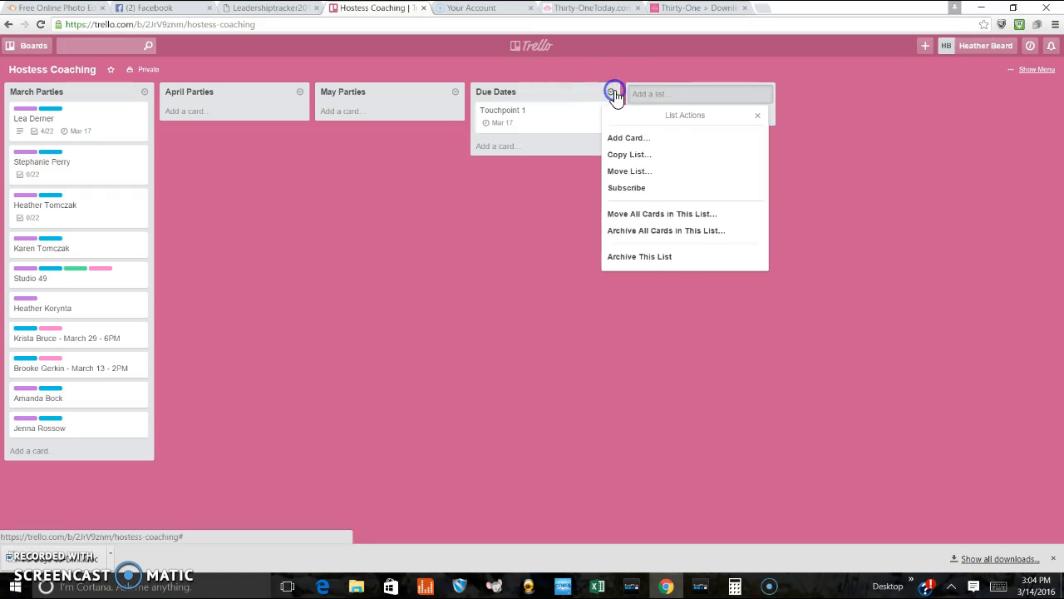
pyautogui.click(638, 256)
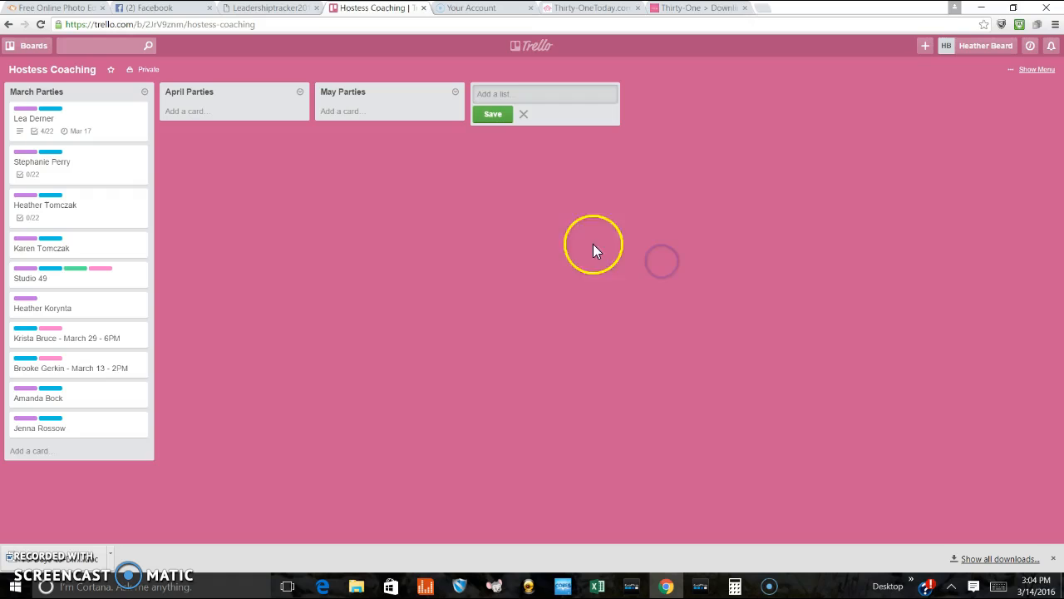
pyautogui.moveTo(462, 341)
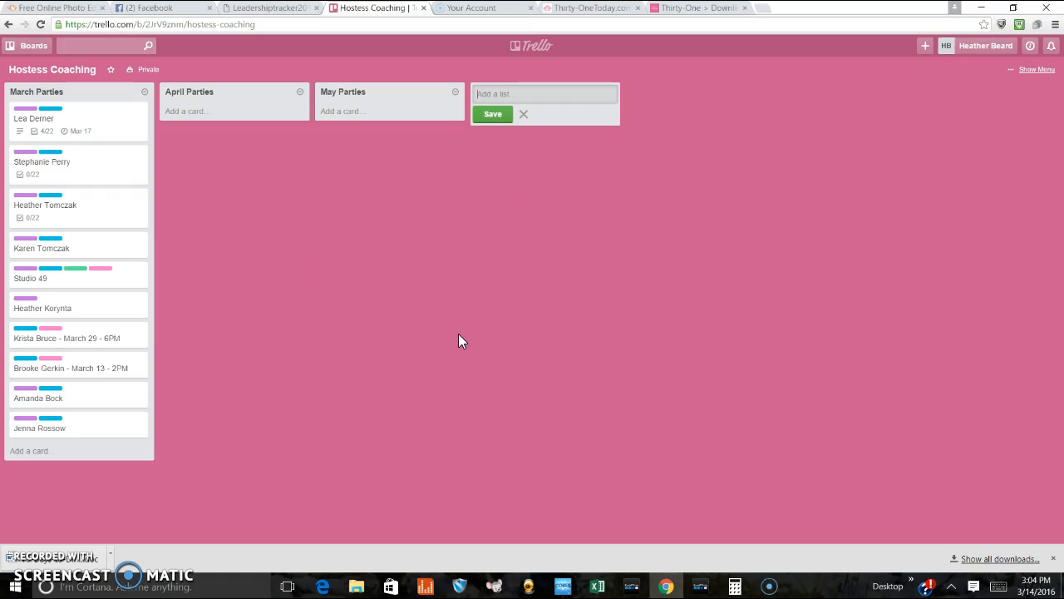
# Step: Check the Touch Point 1 link on the first March Parties card still opens the archived Touchpoint 1 card
pyautogui.click(34, 118)
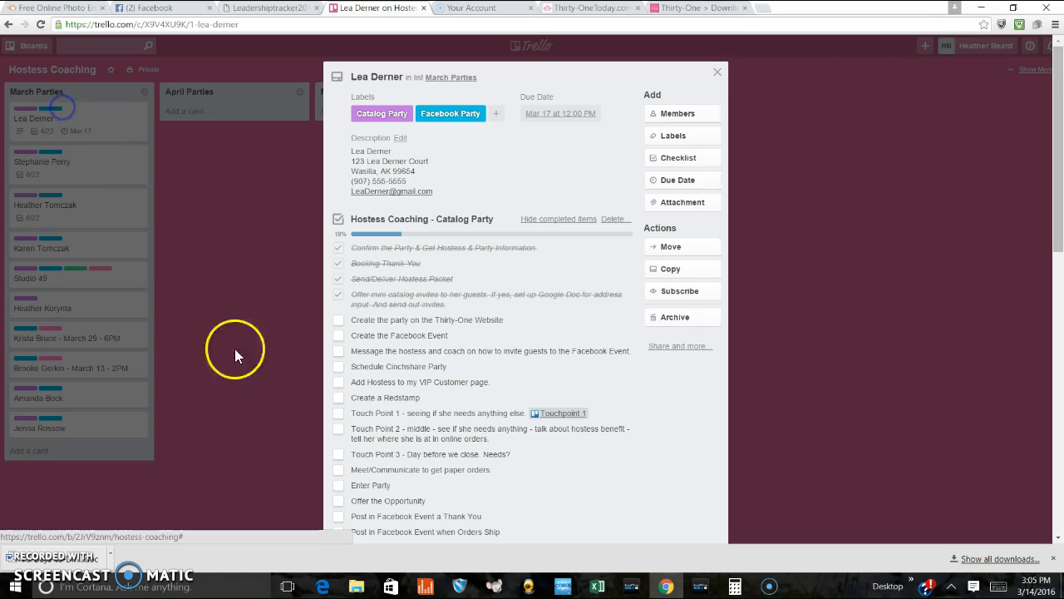
pyautogui.click(557, 412)
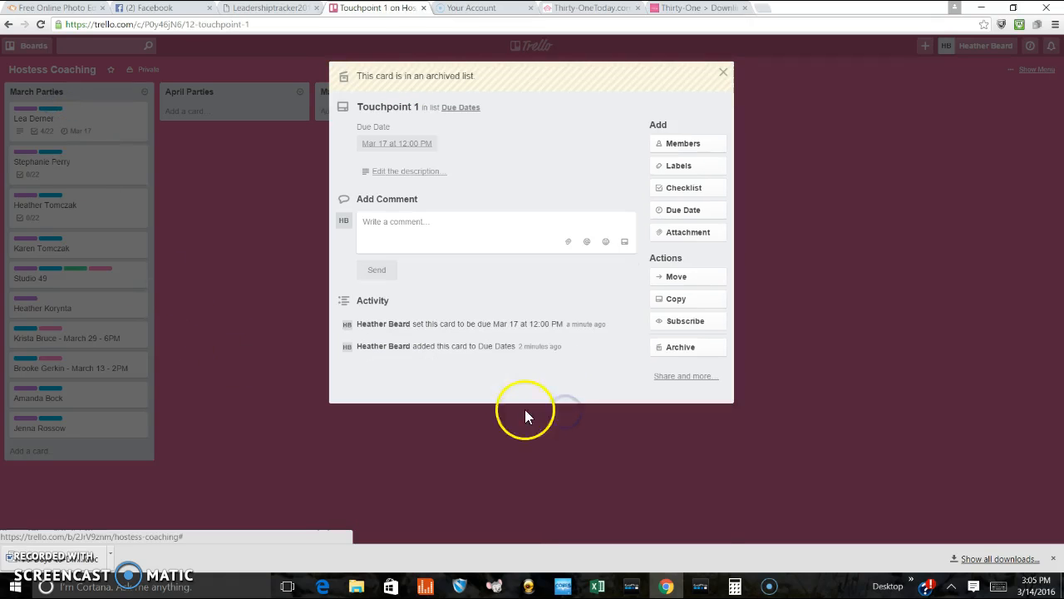
pyautogui.click(722, 73)
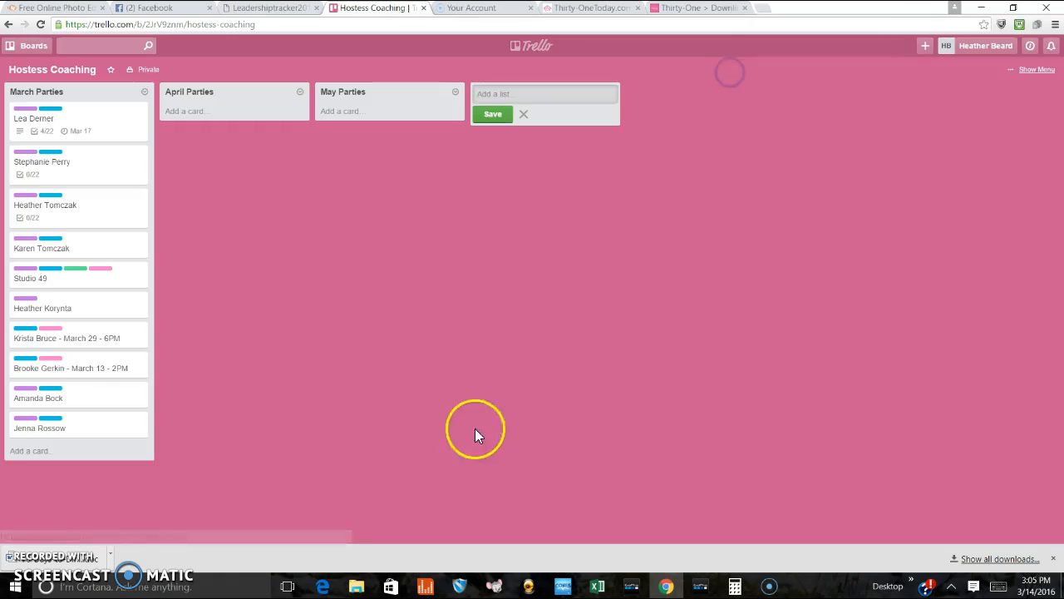
pyautogui.click(33, 118)
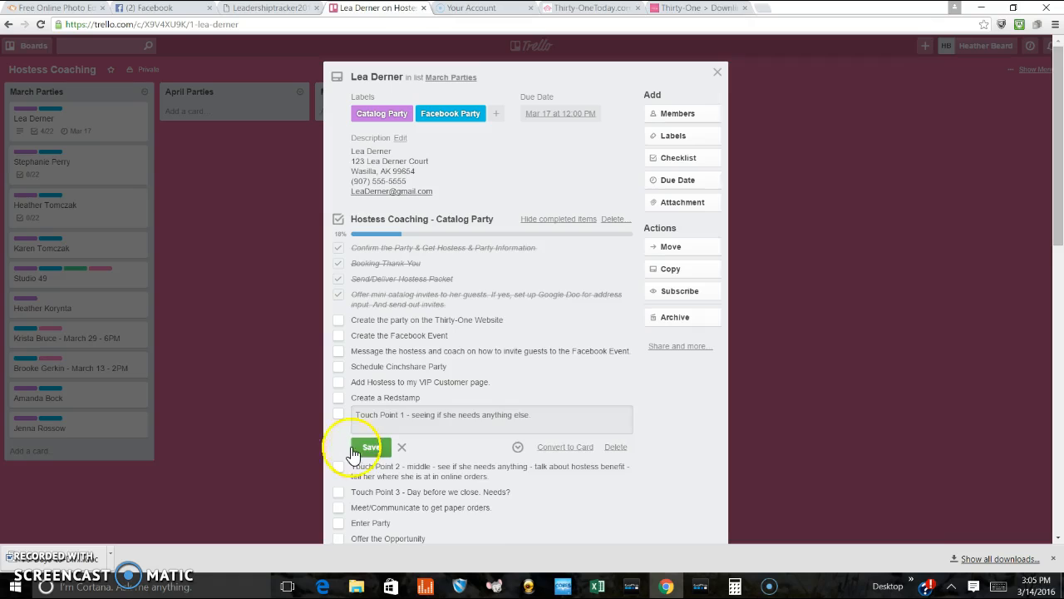
pyautogui.click(717, 73)
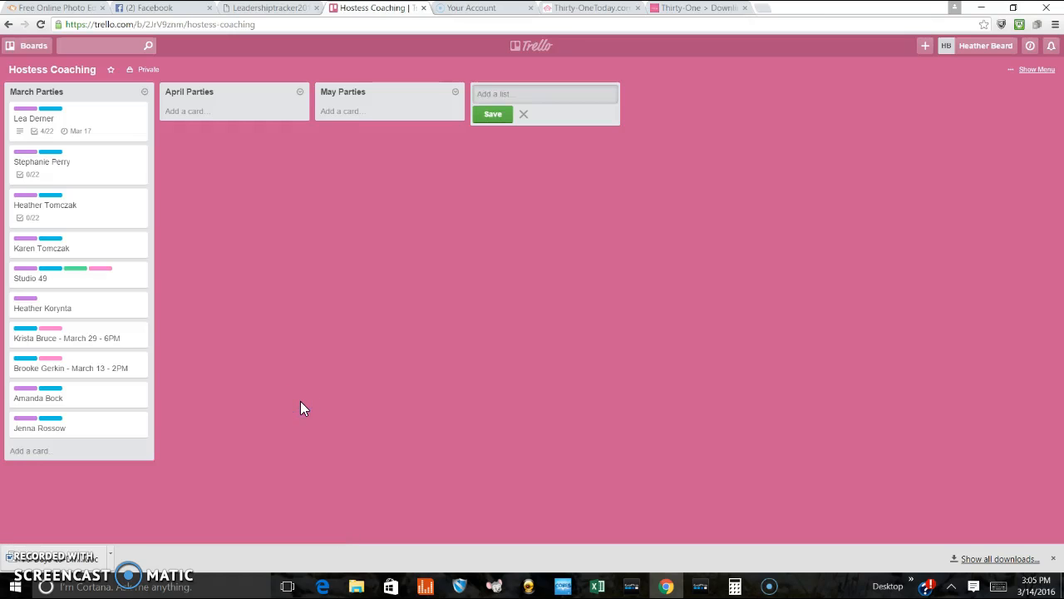